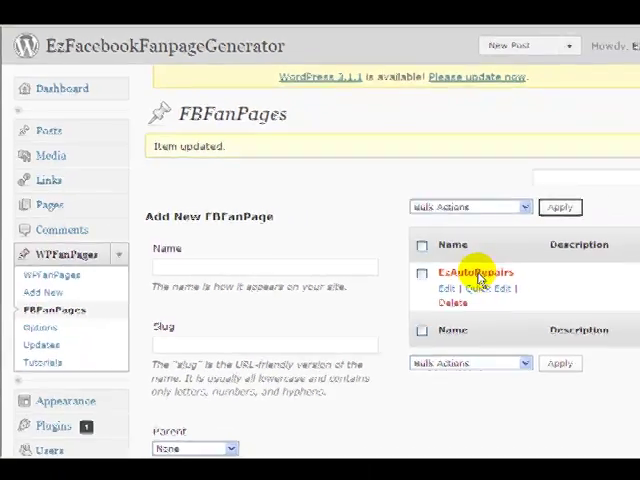
Step: Edit the EzAutoRepairs fan page and focus its empty Optin Form Code box
left_click(476, 272)
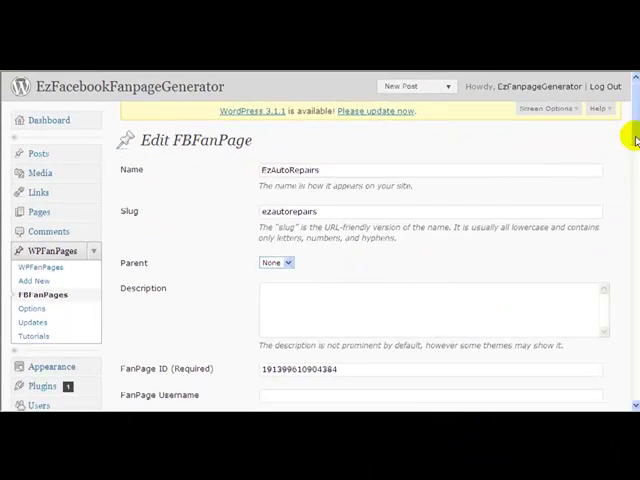
scroll("down", 3)
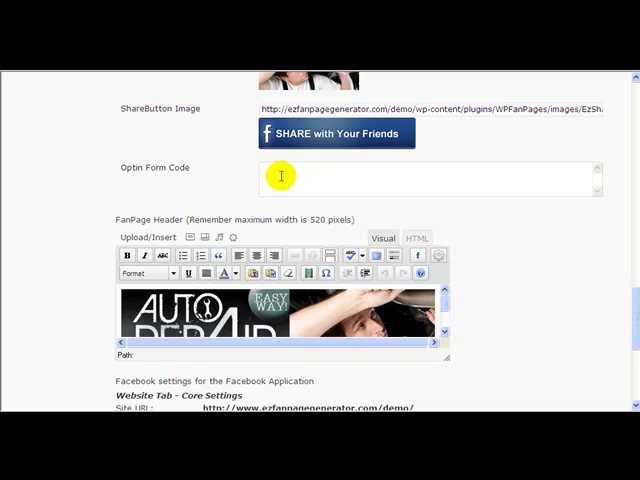
left_click(262, 176)
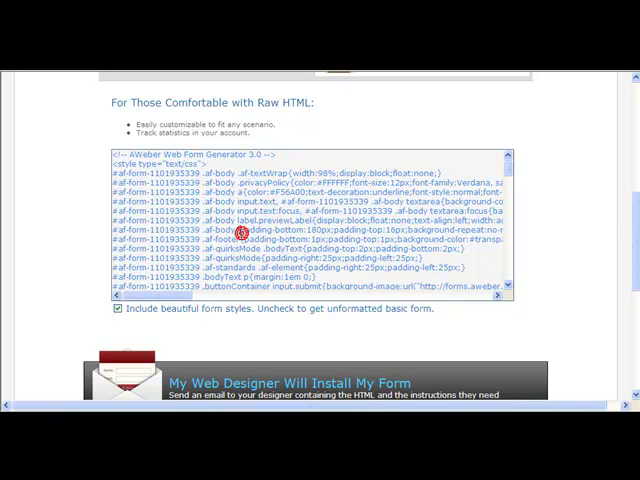
Step: Copy the AWeber web form's raw HTML code to the clipboard
right_click(242, 232)
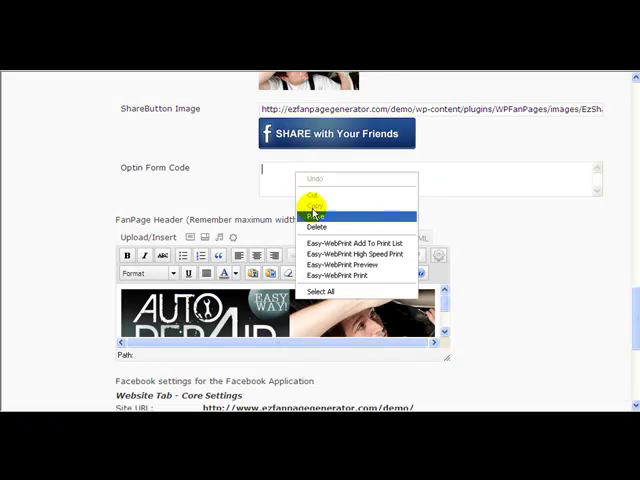
Step: Paste the AWeber HTML into Optin Form Code and update the EzAutoRepairs fan page
left_click(316, 200)
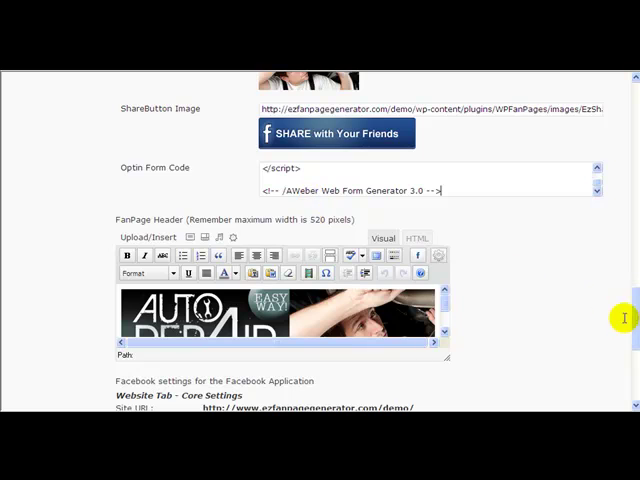
scroll("down", 3)
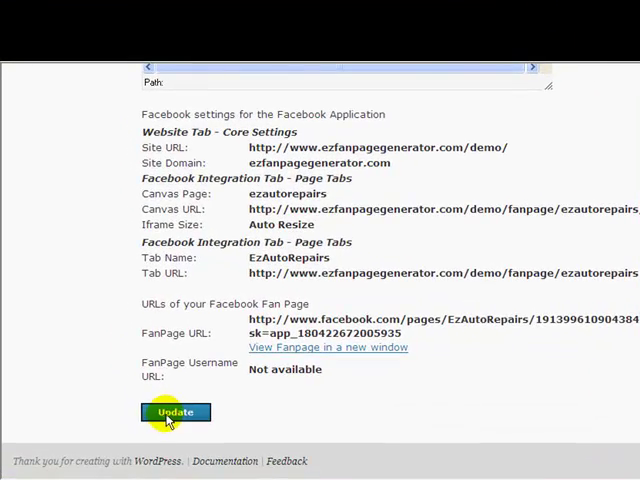
left_click(176, 412)
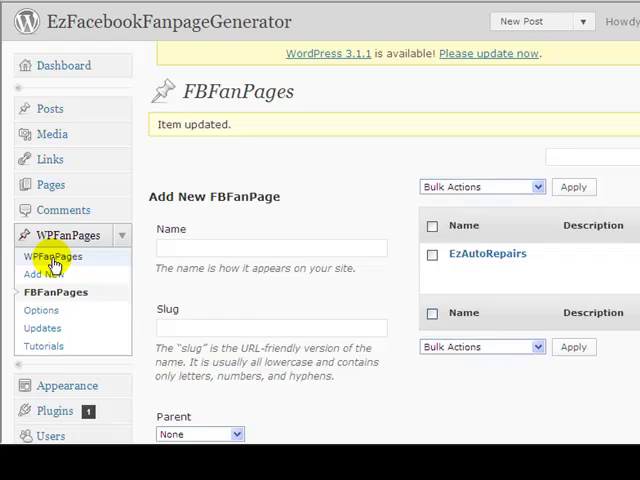
Step: Insert an Optin Form element below the share button on EzAutoRepair - Free Gift and update it
left_click(54, 256)
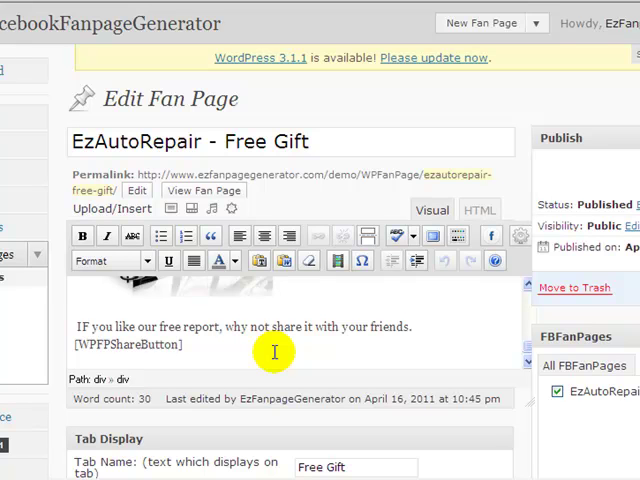
left_click(518, 236)
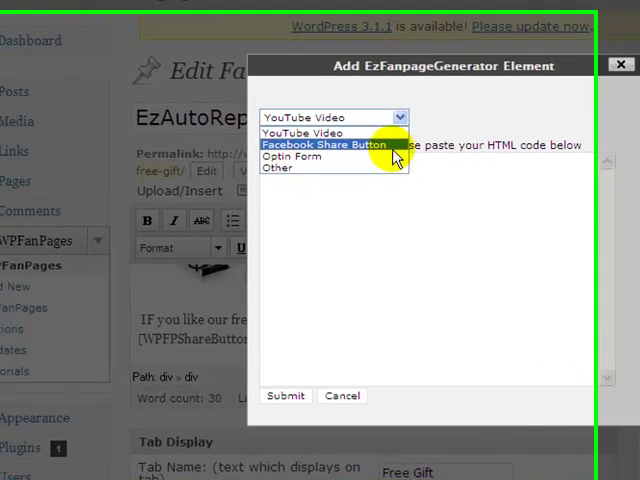
left_click(284, 396)
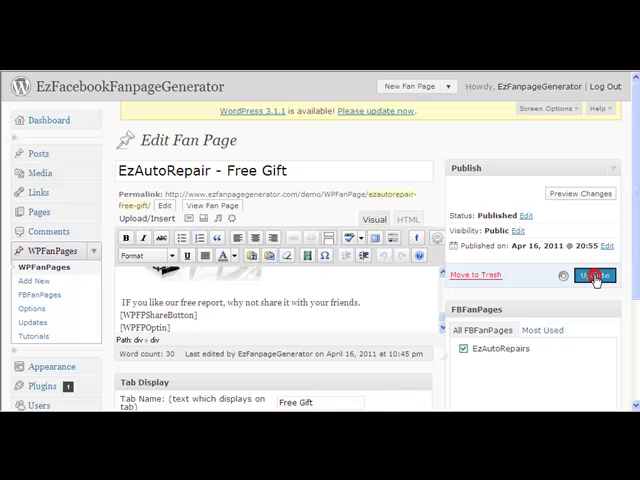
left_click(594, 276)
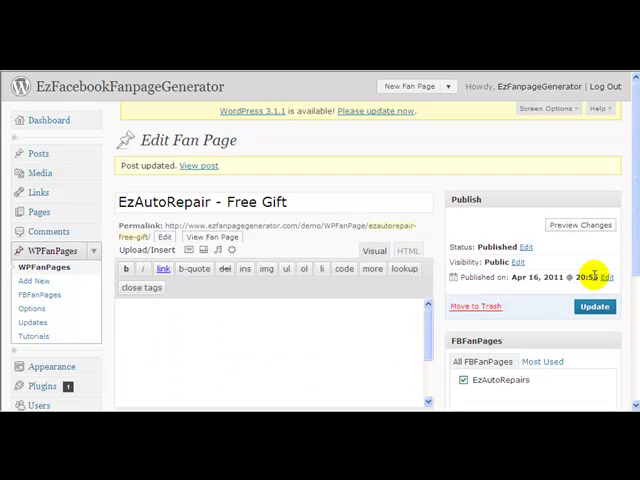
left_click(372, 250)
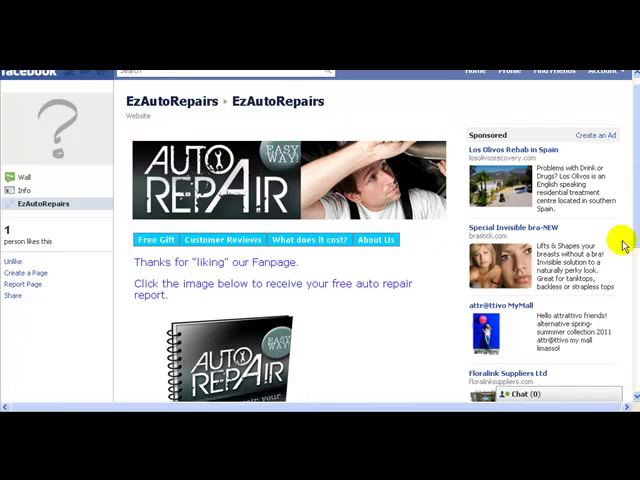
Step: Review the Free Gift tab's opt-in form on Facebook, then move to Customer Reviews
scroll("down", 3)
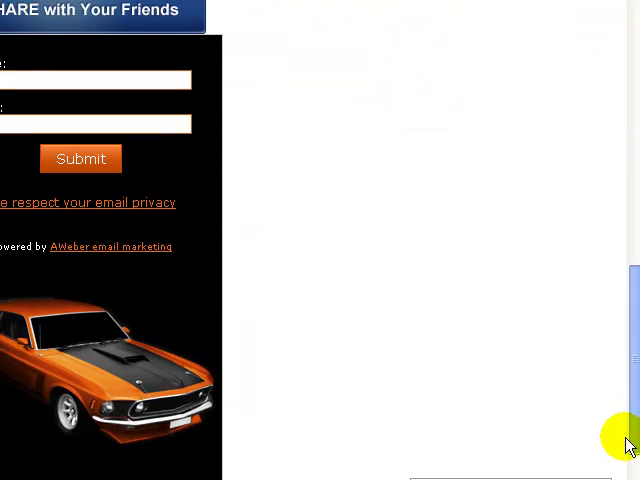
scroll("down", 3)
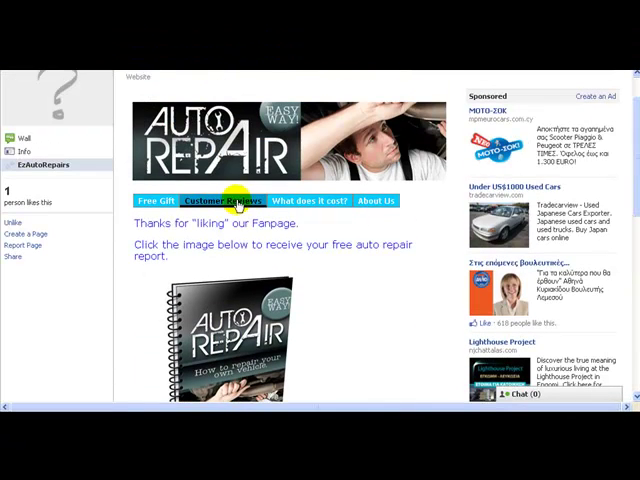
left_click(224, 200)
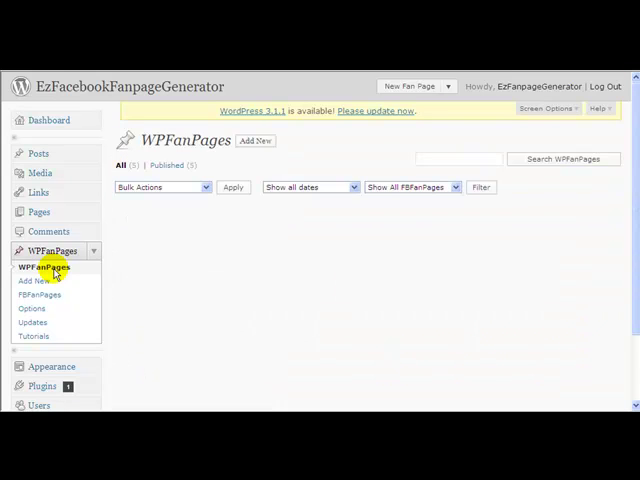
Step: Open the Customer reviews tab page from WPFanPages and reach the testimonials' end
left_click(44, 268)
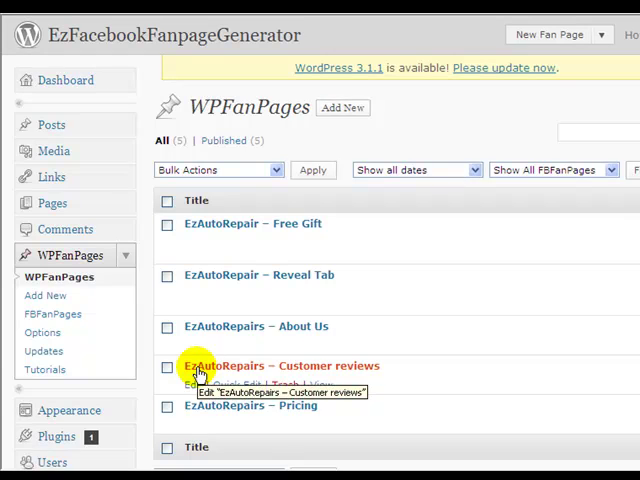
left_click(282, 364)
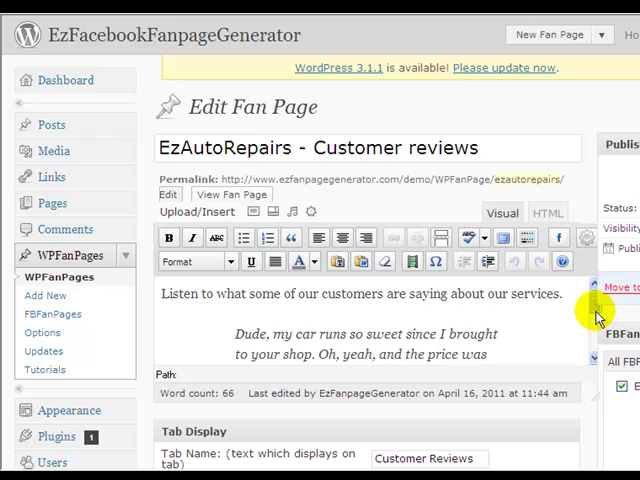
scroll("down", 3)
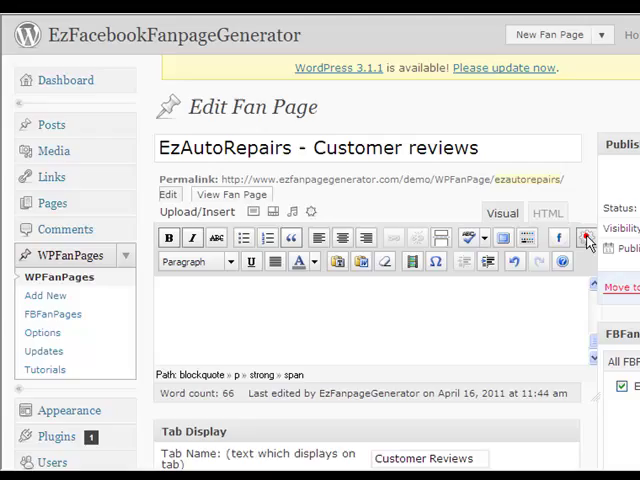
Step: Insert the [WPFPOptin] opt-in form shortcode below the testimonials and update the page
left_click(584, 238)
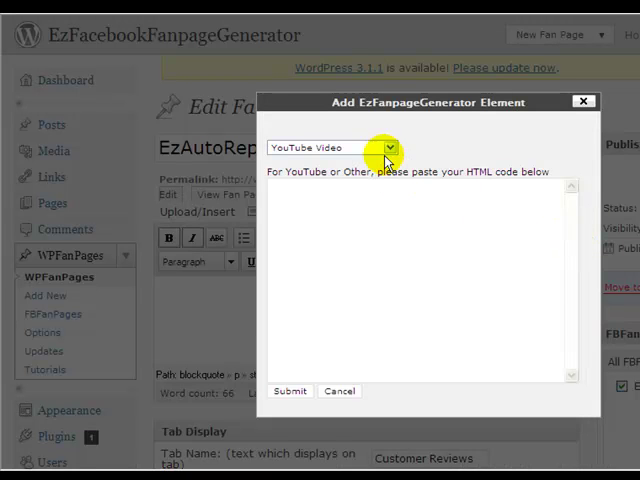
left_click(330, 148)
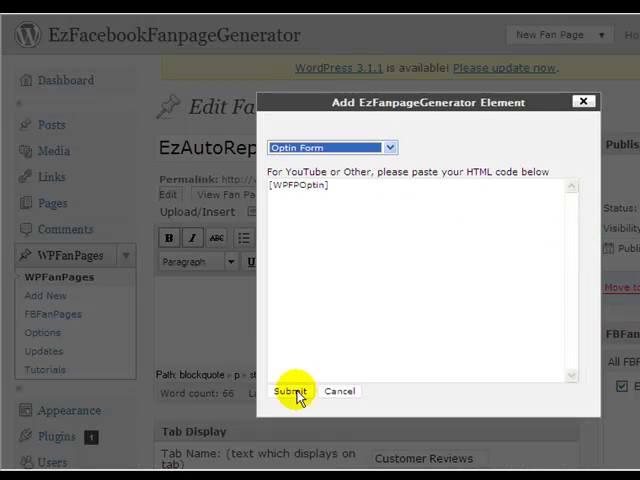
left_click(292, 390)
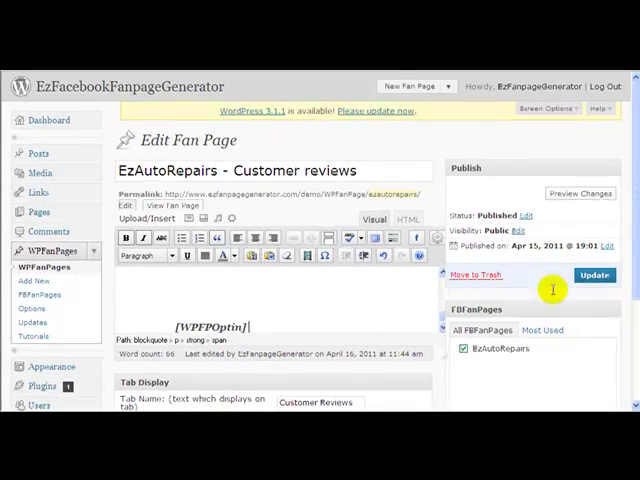
left_click(594, 274)
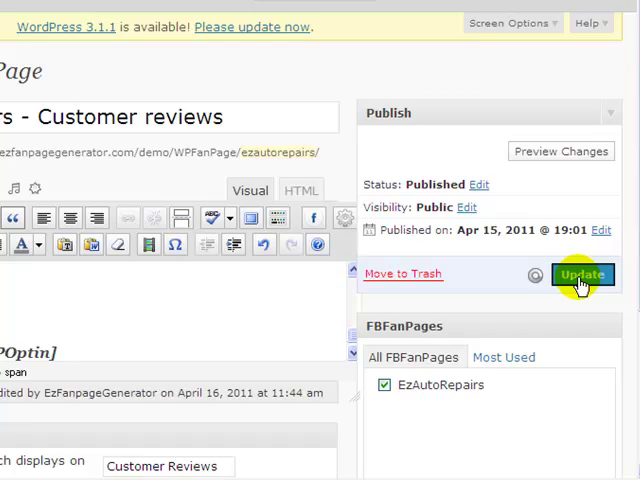
left_click(584, 274)
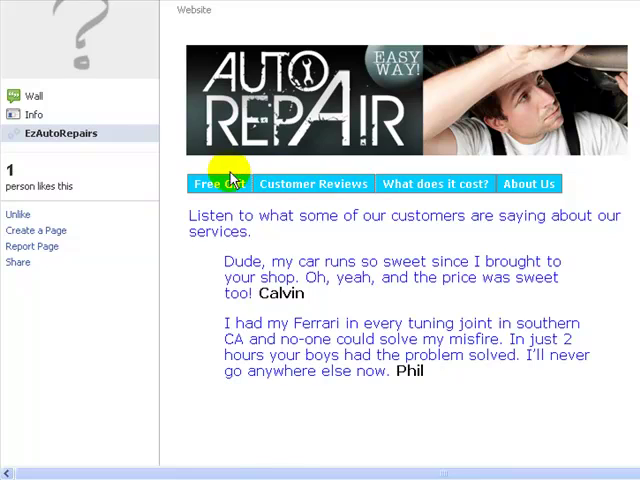
Step: Reload the EzAutoRepairs app and view the opt-in form under Customer Reviews
left_click(64, 132)
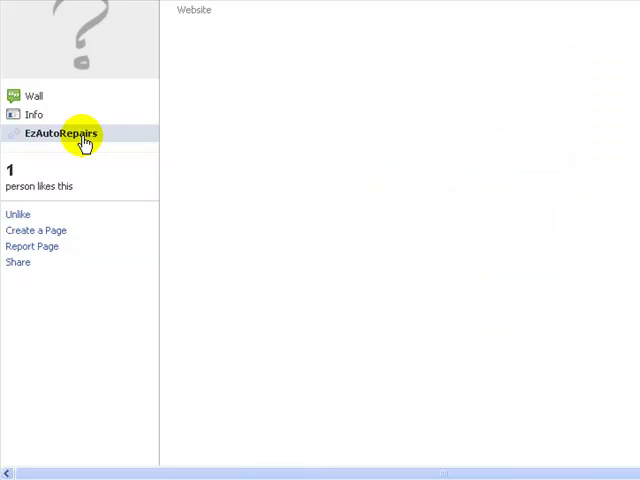
left_click(64, 132)
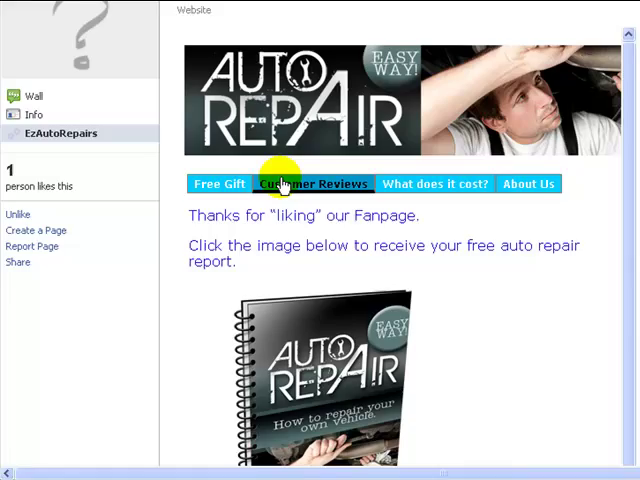
left_click(312, 184)
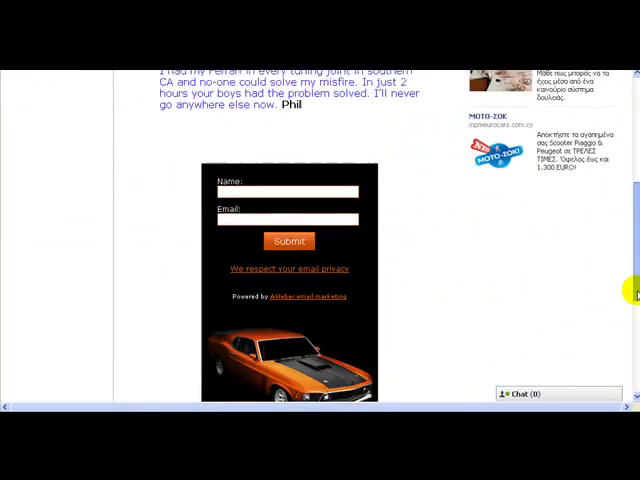
scroll("down", 3)
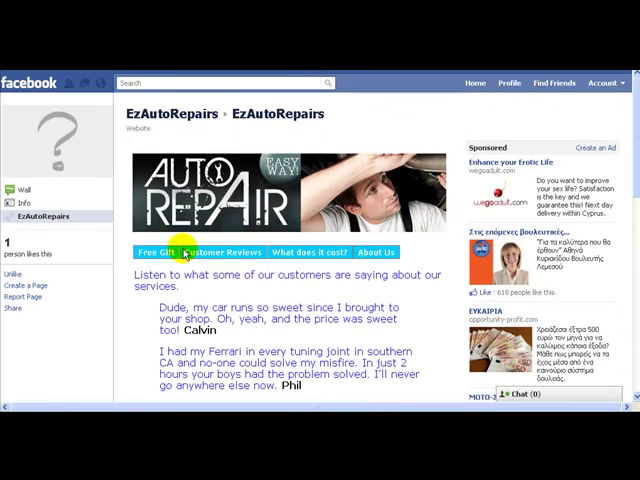
Step: View the opt-in form with the orange car image on the Free Gift tab
left_click(152, 252)
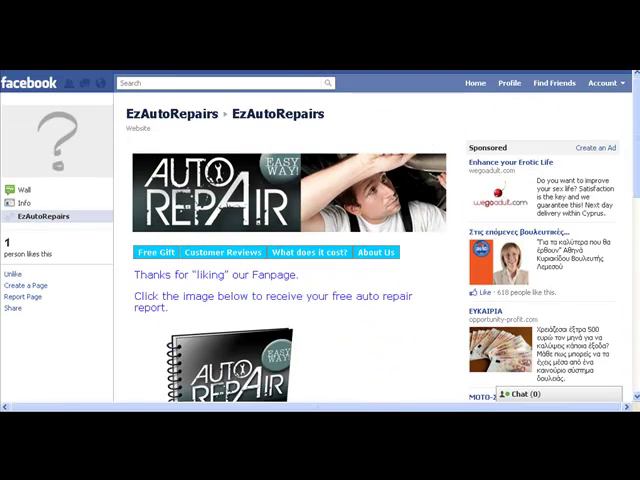
scroll("down", 3)
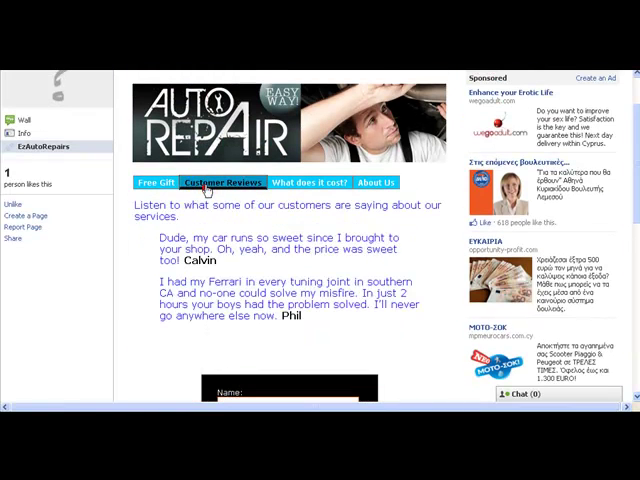
scroll("down", 3)
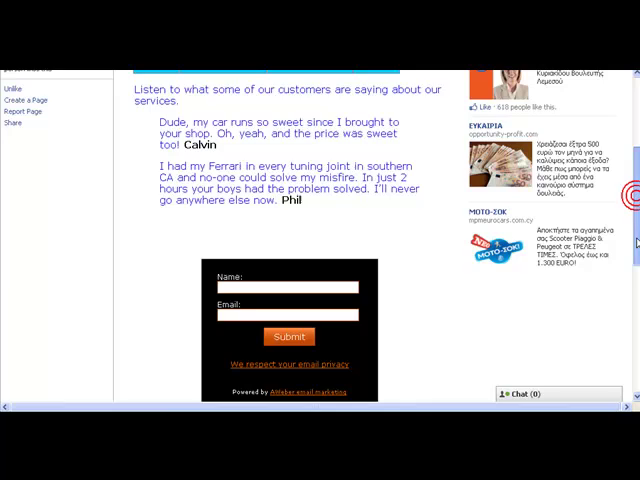
scroll("down", 3)
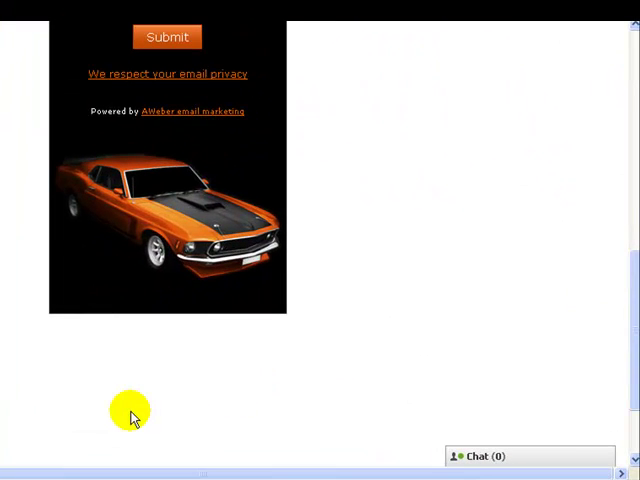
mouse_move(132, 412)
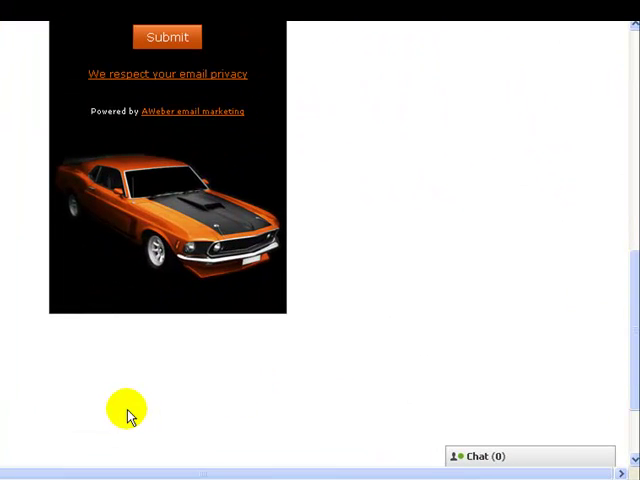